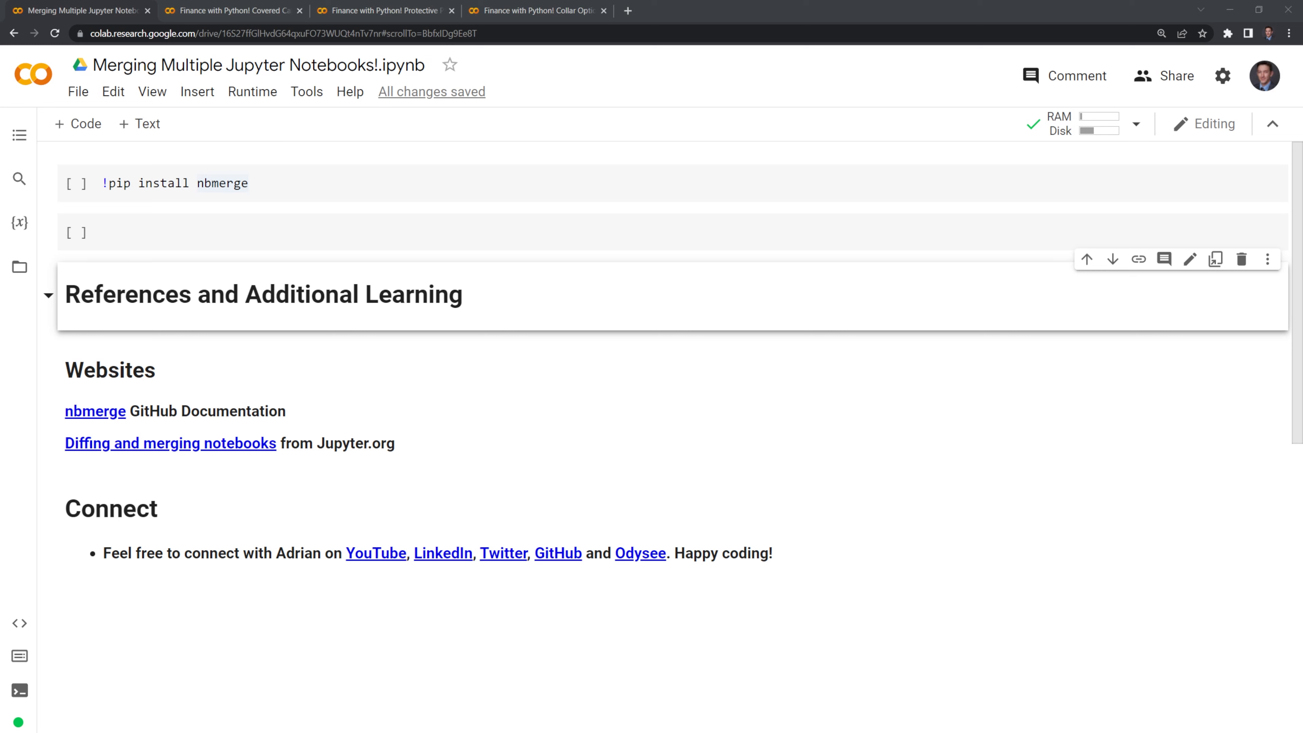
Review the Covered Call, Protective Put and Collar Option Strategy notebooks in turn.
{"action": "left_click", "coordinate": [231, 10]}
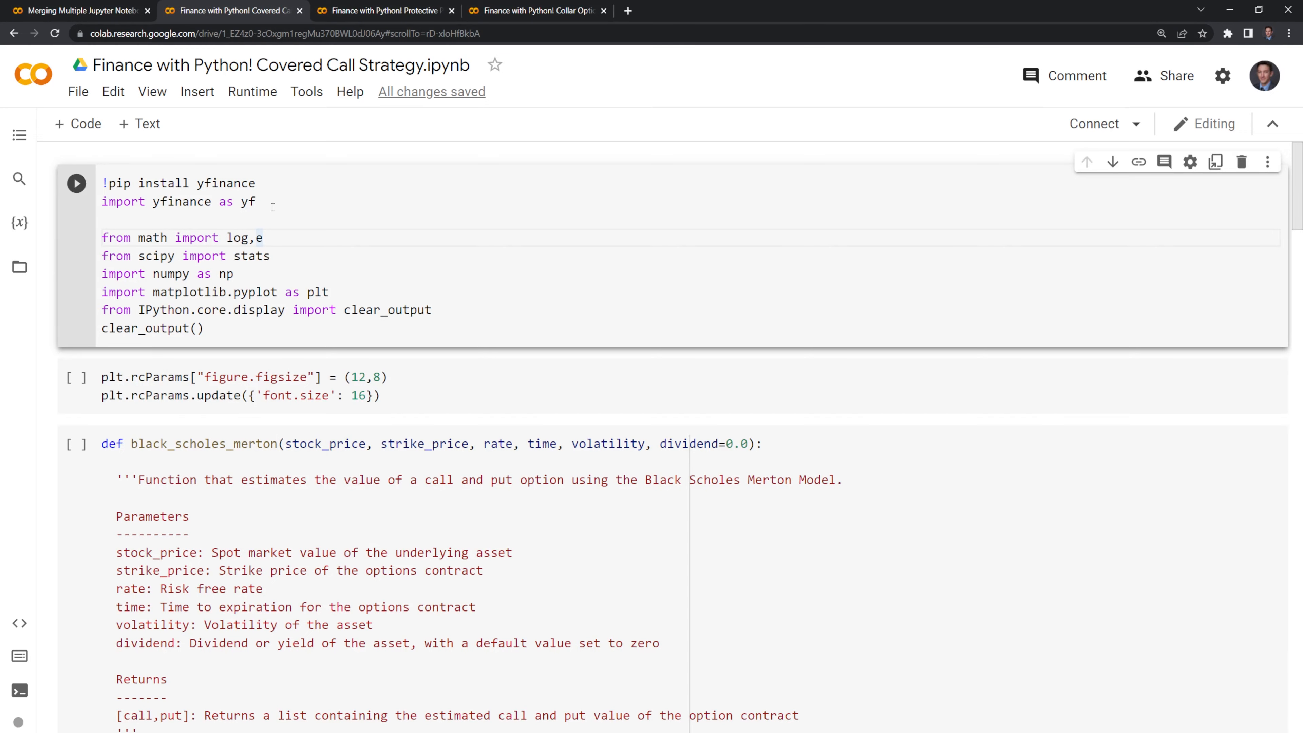
{"action": "scroll", "scroll_direction": "down", "scroll_amount": 3}
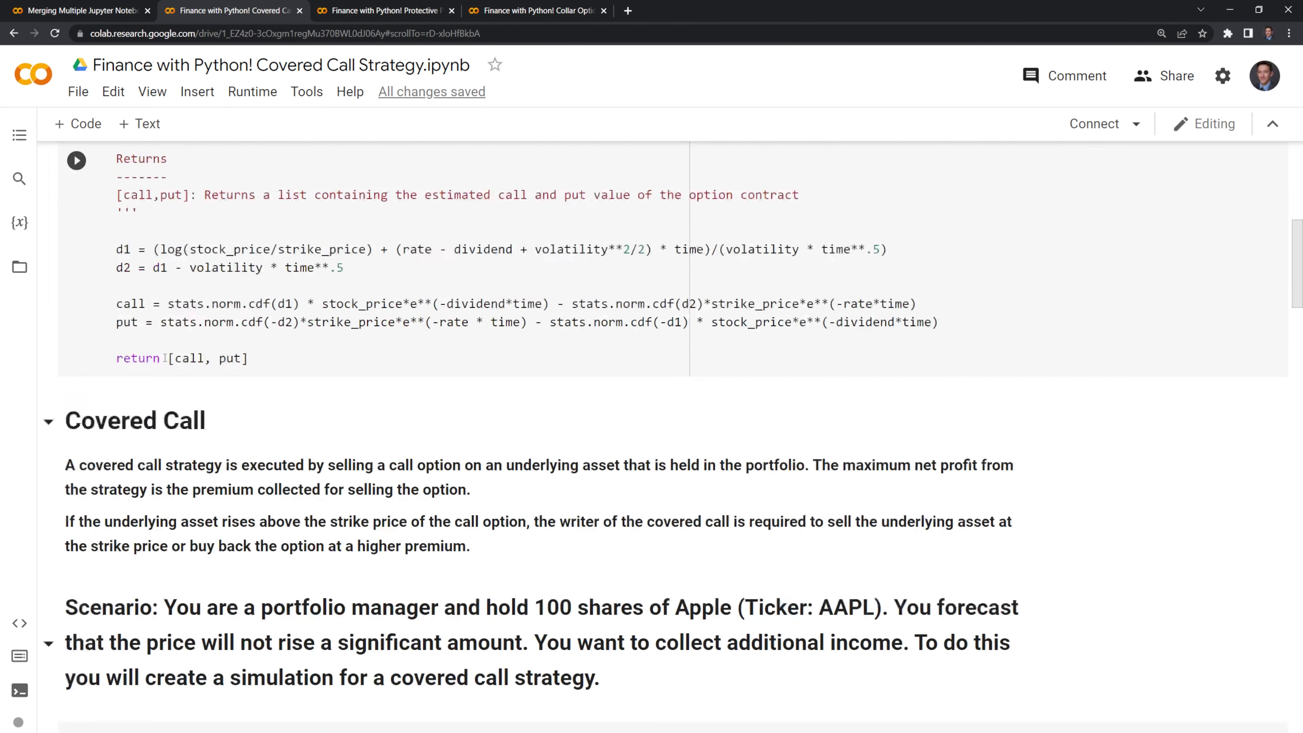
{"action": "left_click", "coordinate": [383, 10]}
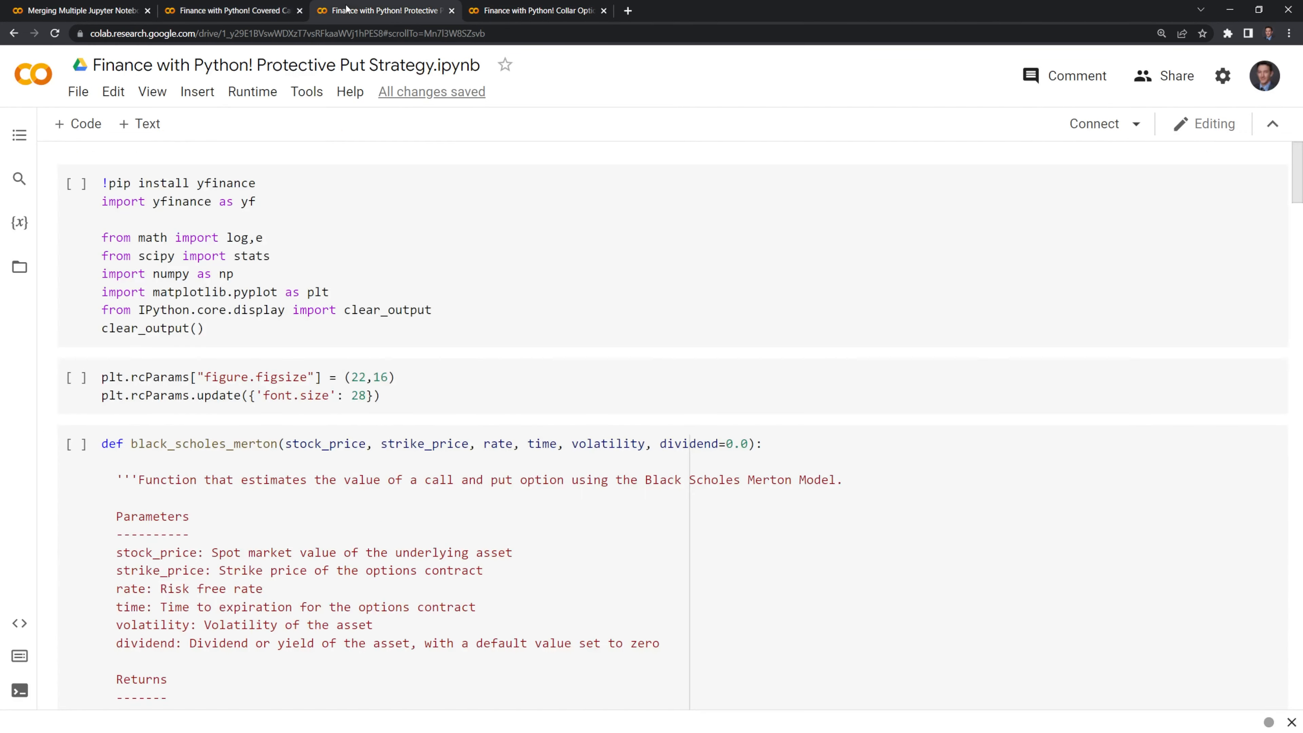
{"action": "scroll", "scroll_direction": "down", "scroll_amount": 3}
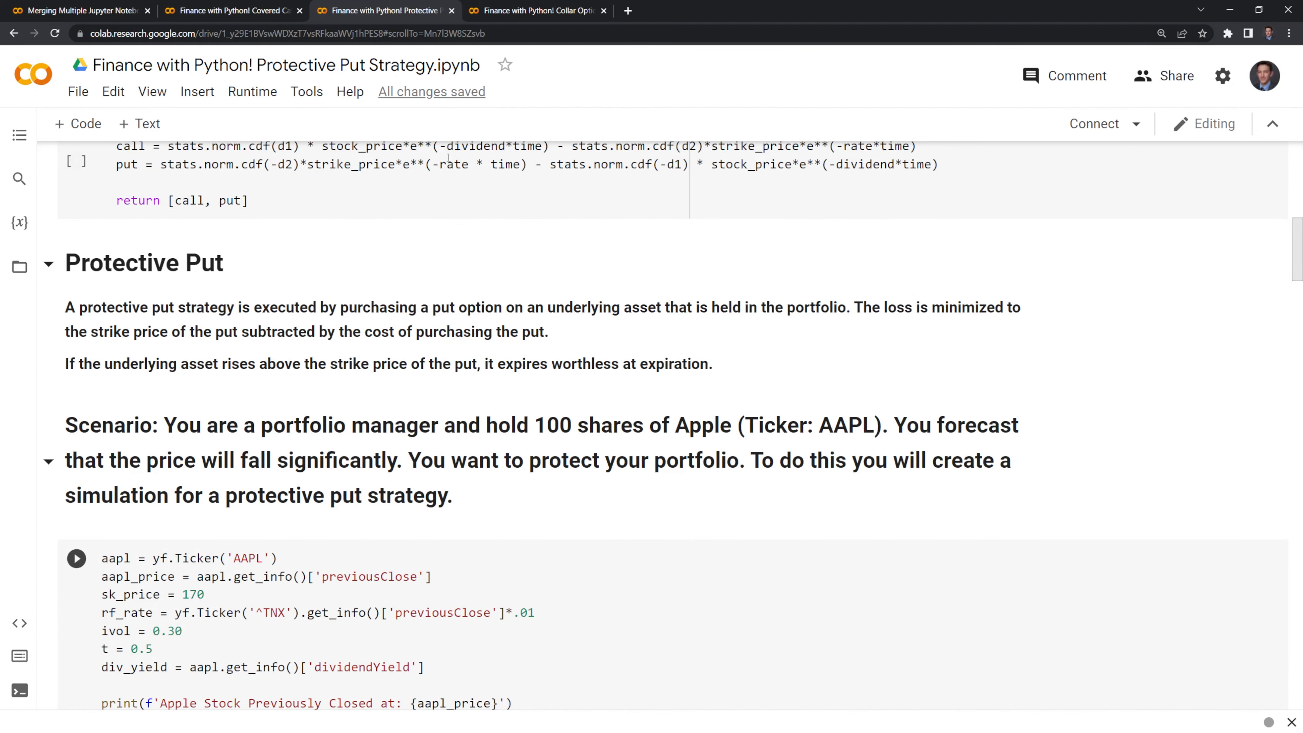
{"action": "left_click", "coordinate": [536, 10]}
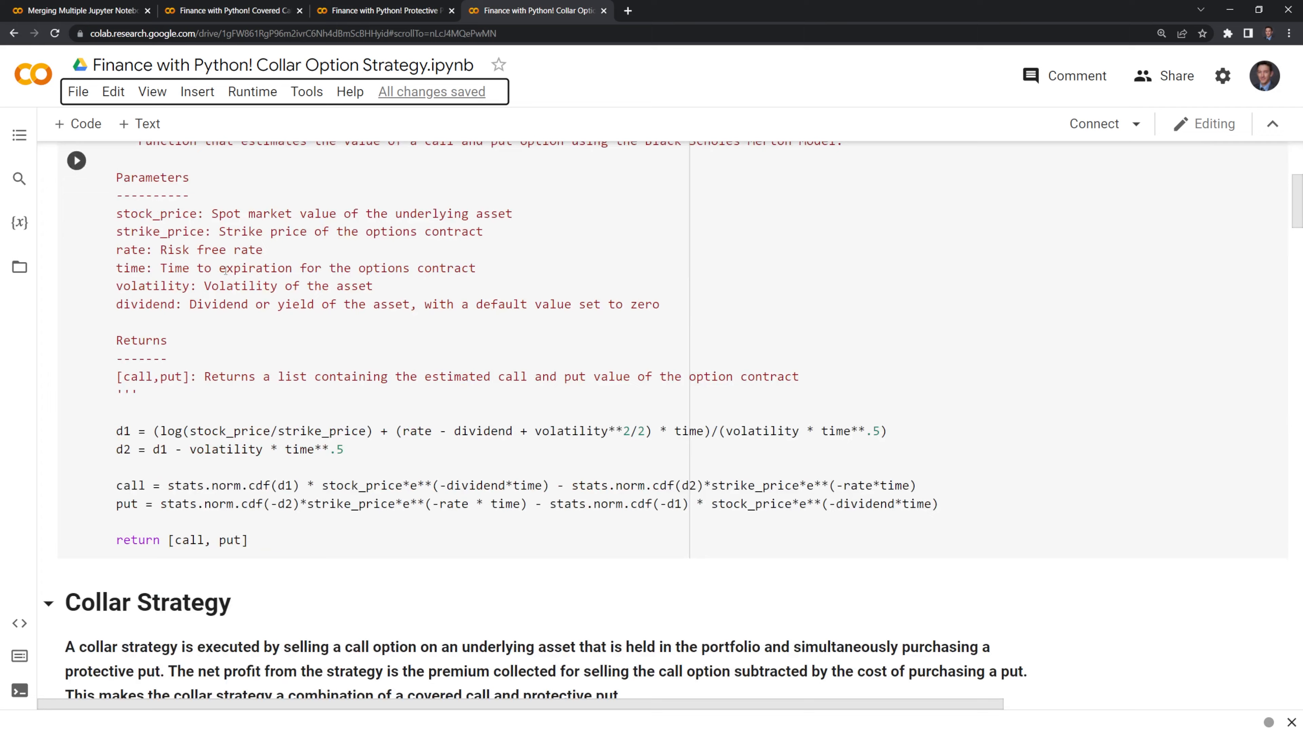
{"action": "scroll", "scroll_direction": "down", "scroll_amount": 3}
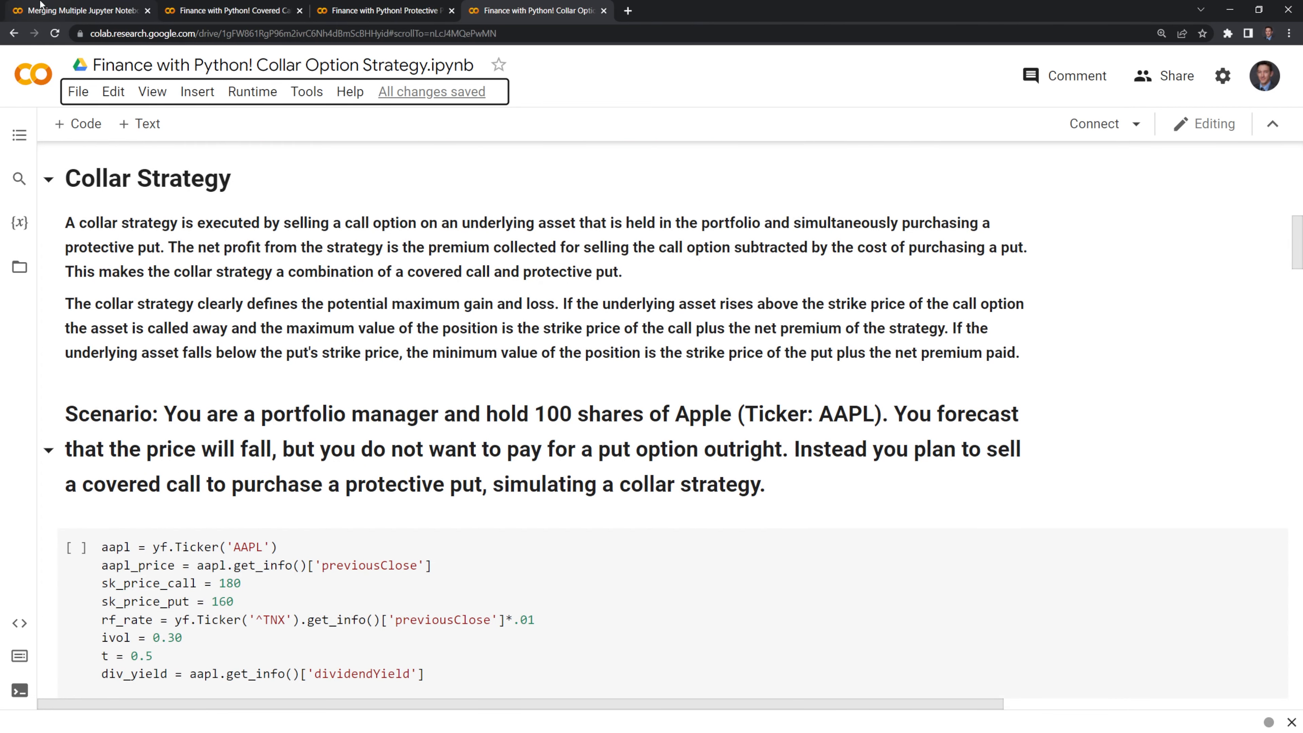
Return to the merging notebook and run the !pip install nbmerge cell.
{"action": "left_click", "coordinate": [74, 10]}
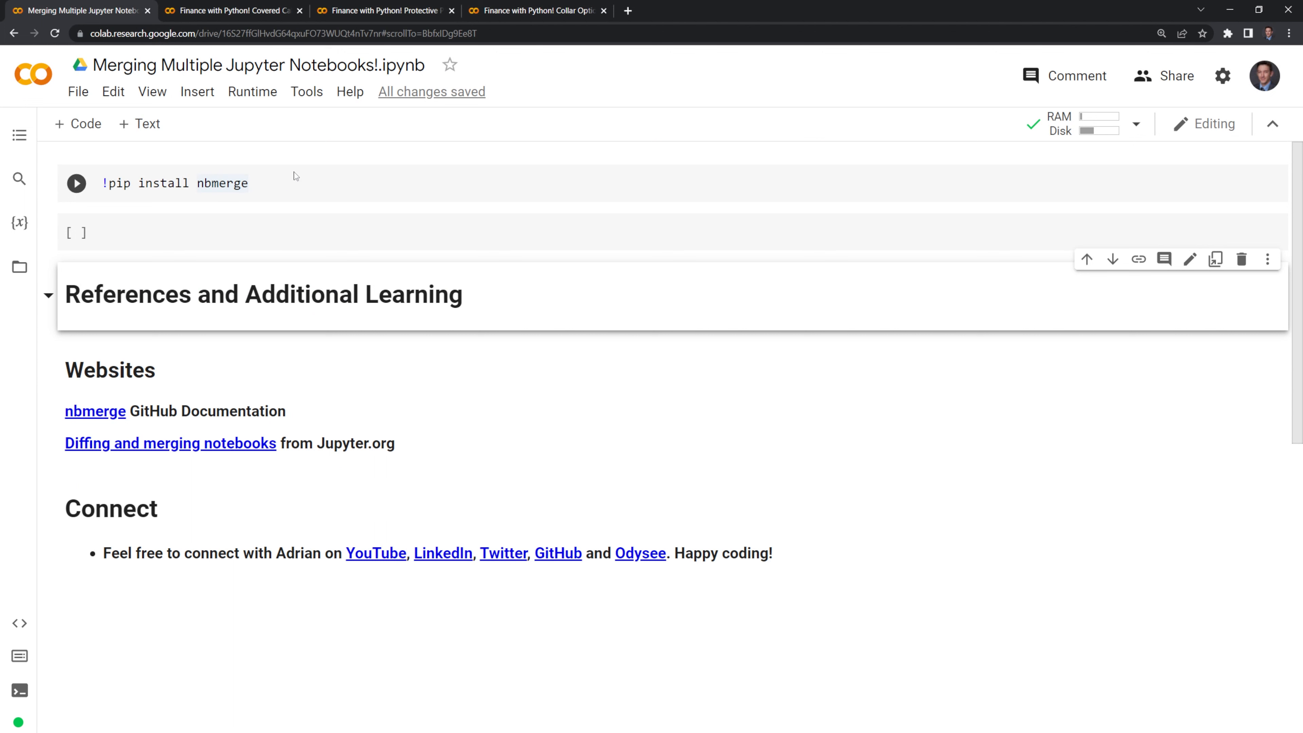
{"action": "mouse_move", "coordinate": [290, 196]}
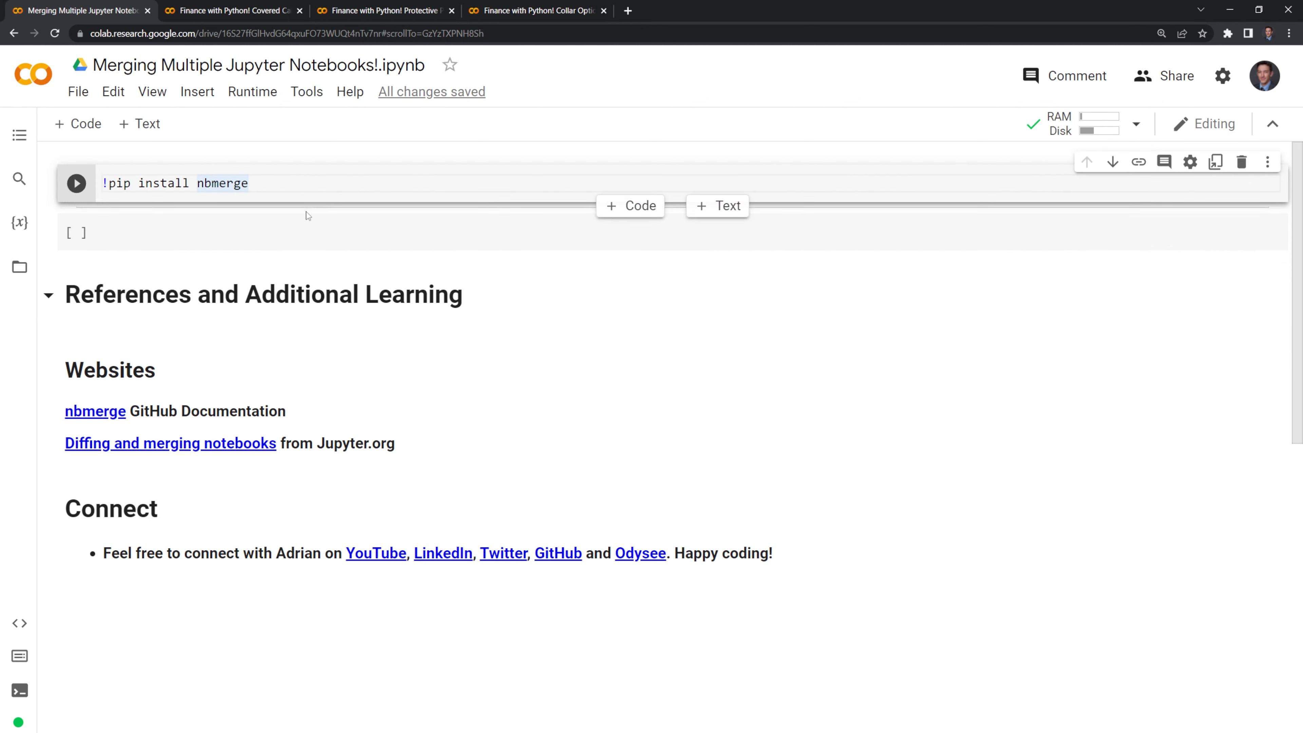
{"action": "mouse_move", "coordinate": [277, 145]}
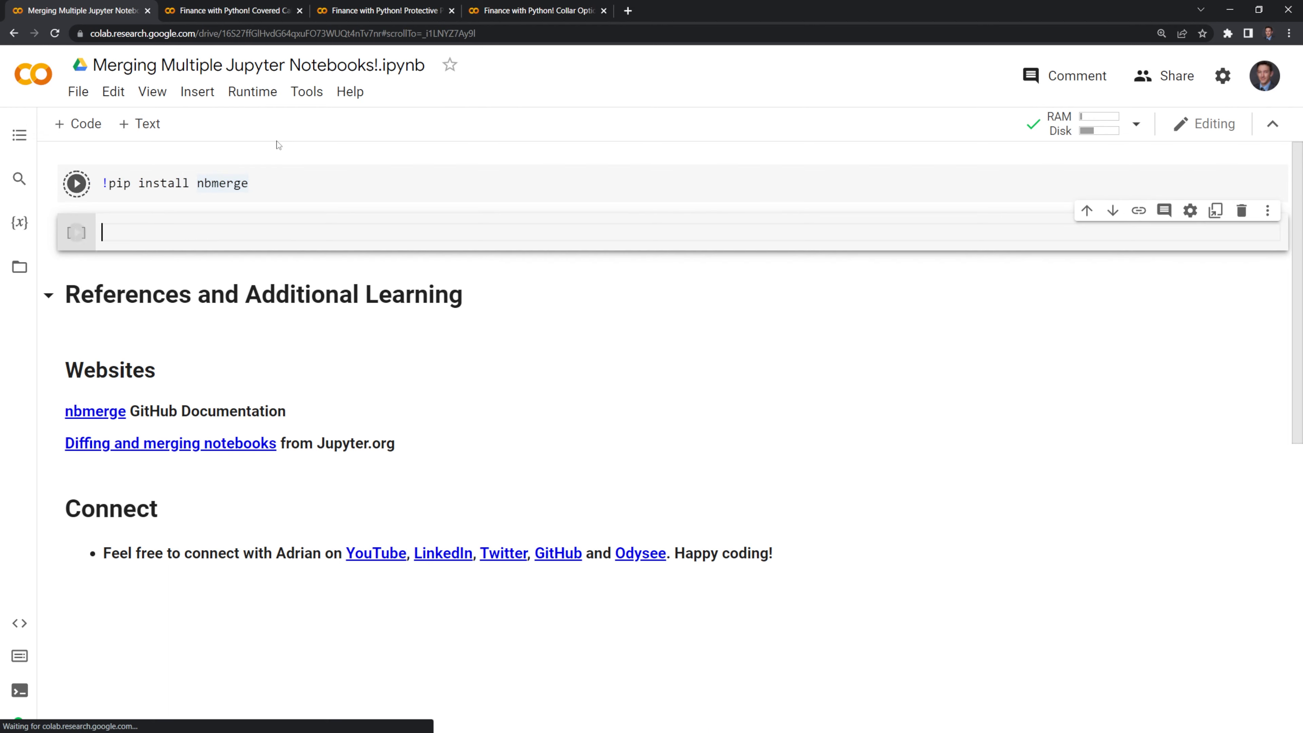
{"action": "left_click", "coordinate": [75, 184]}
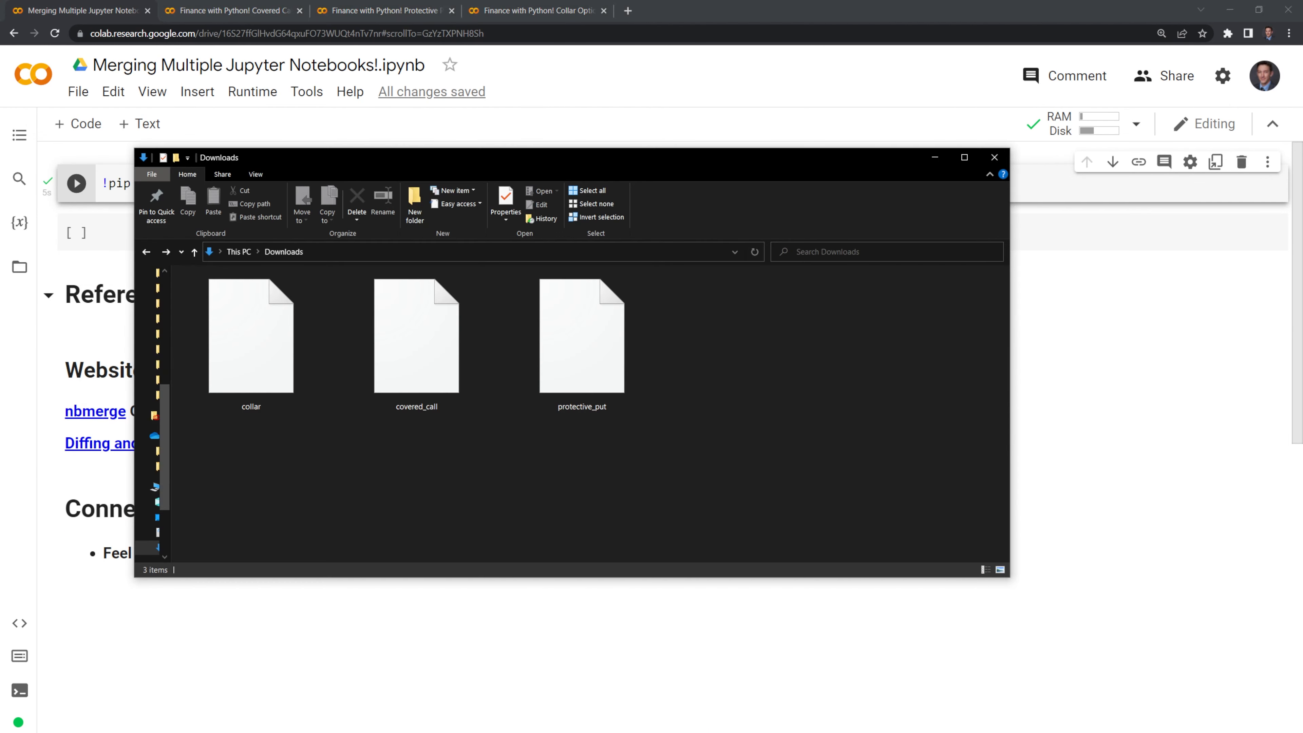
{"action": "mouse_move", "coordinate": [345, 430]}
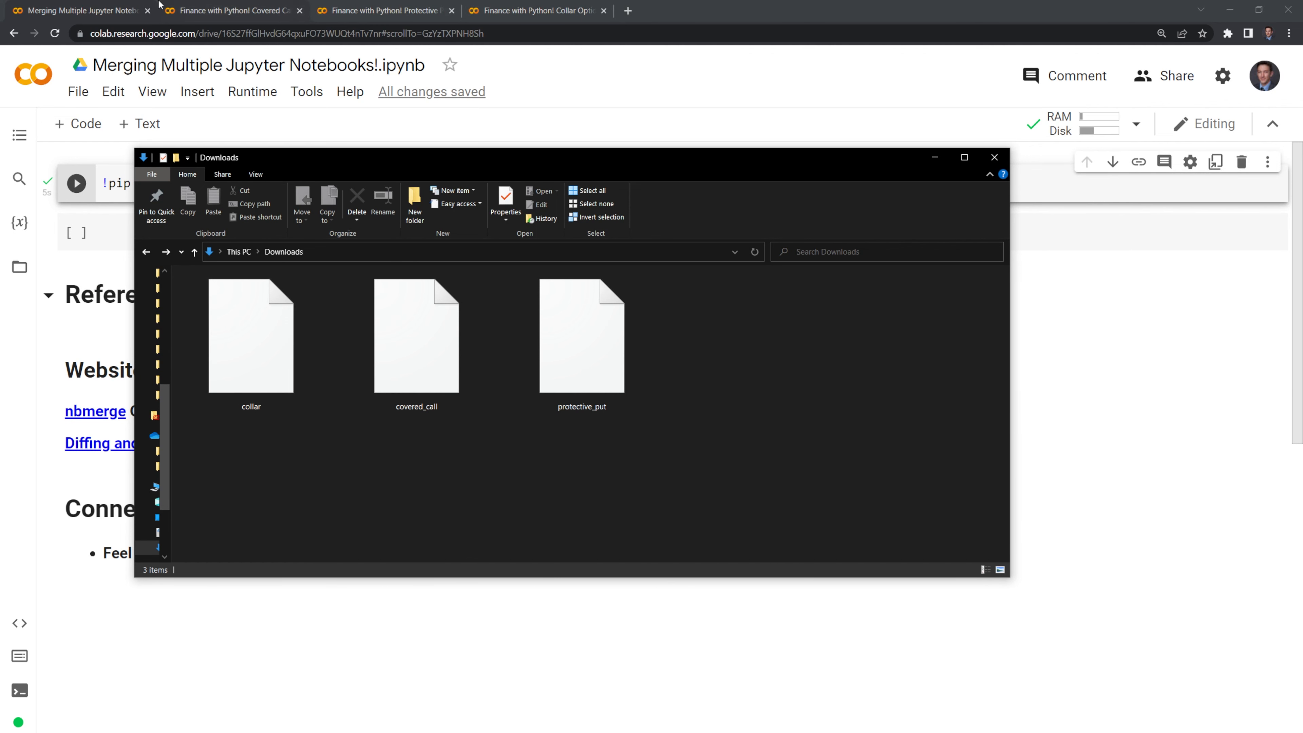
Leave the Downloads folder after checking the three .ipynb files and return to Colab.
{"action": "left_click", "coordinate": [993, 156]}
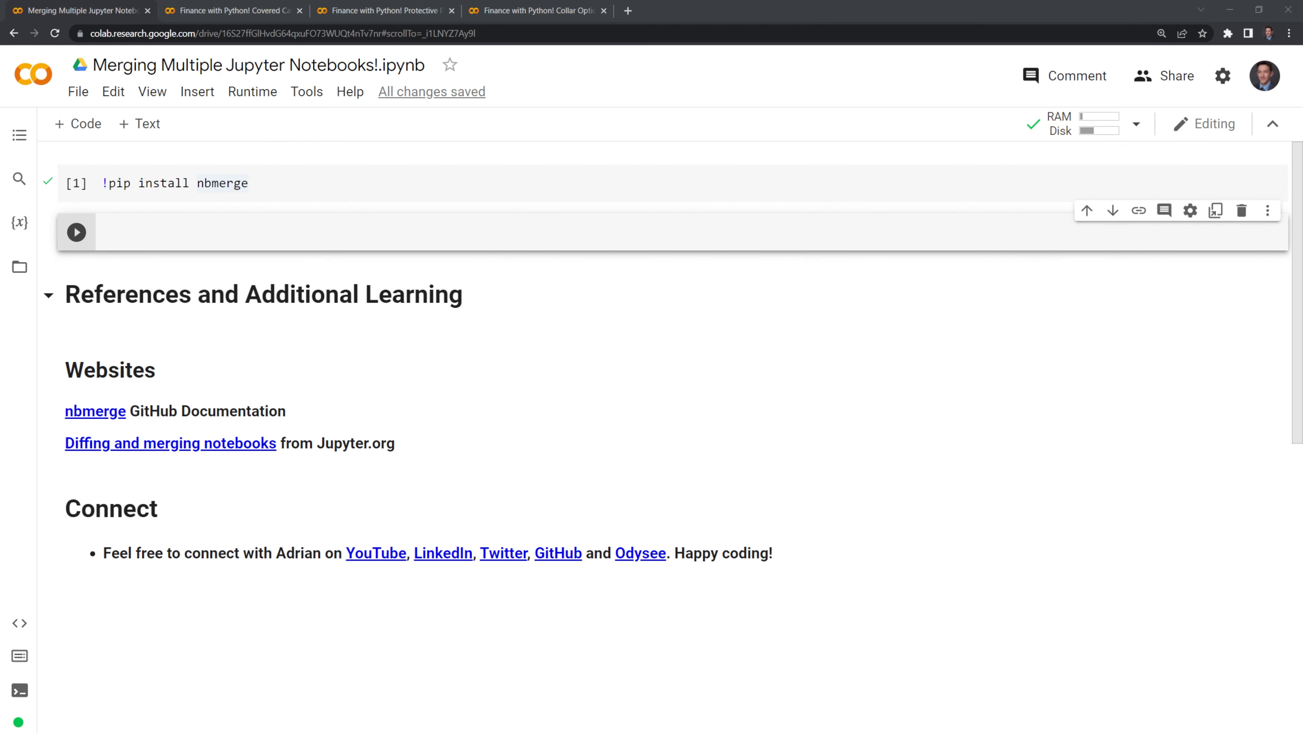
Write !nbmerge covered_call.ipynb protective_put.ipynb collar.ipynb > merged_notebook.ipynb in the empty cell.
{"action": "left_click", "coordinate": [333, 230]}
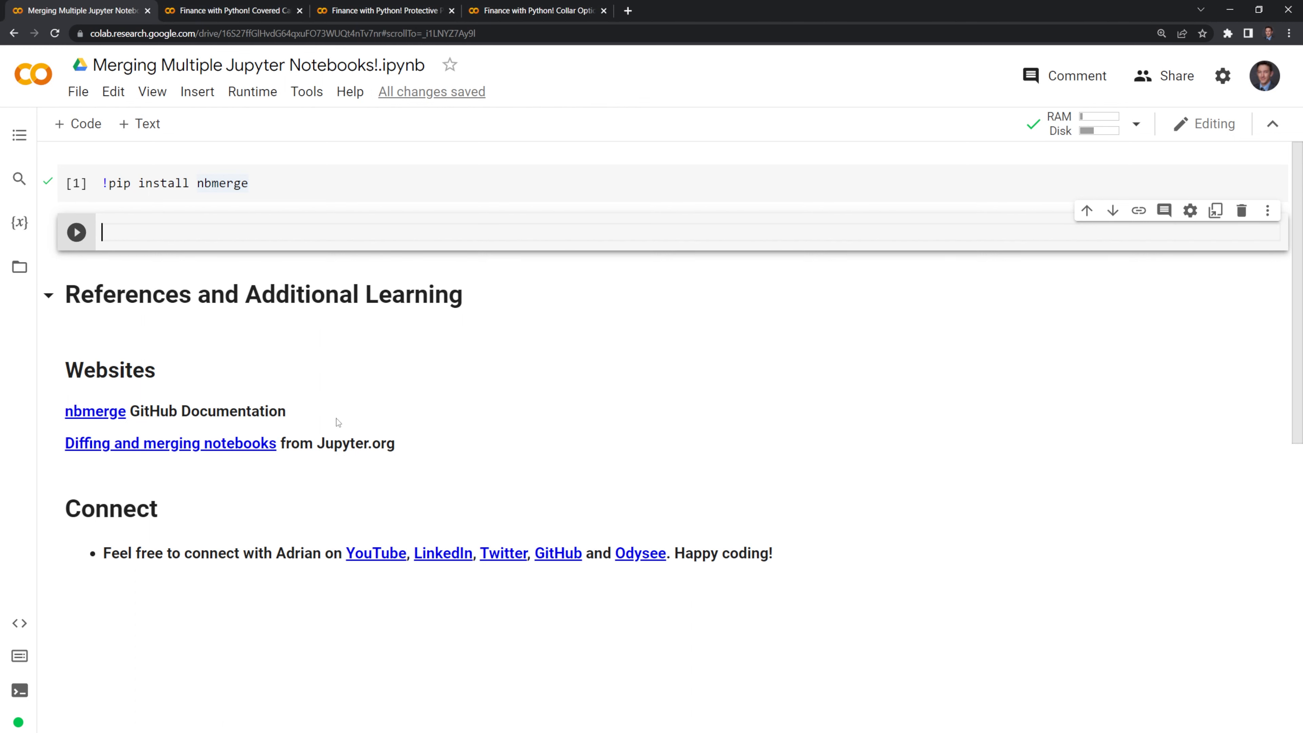
{"action": "type", "text": "!"}
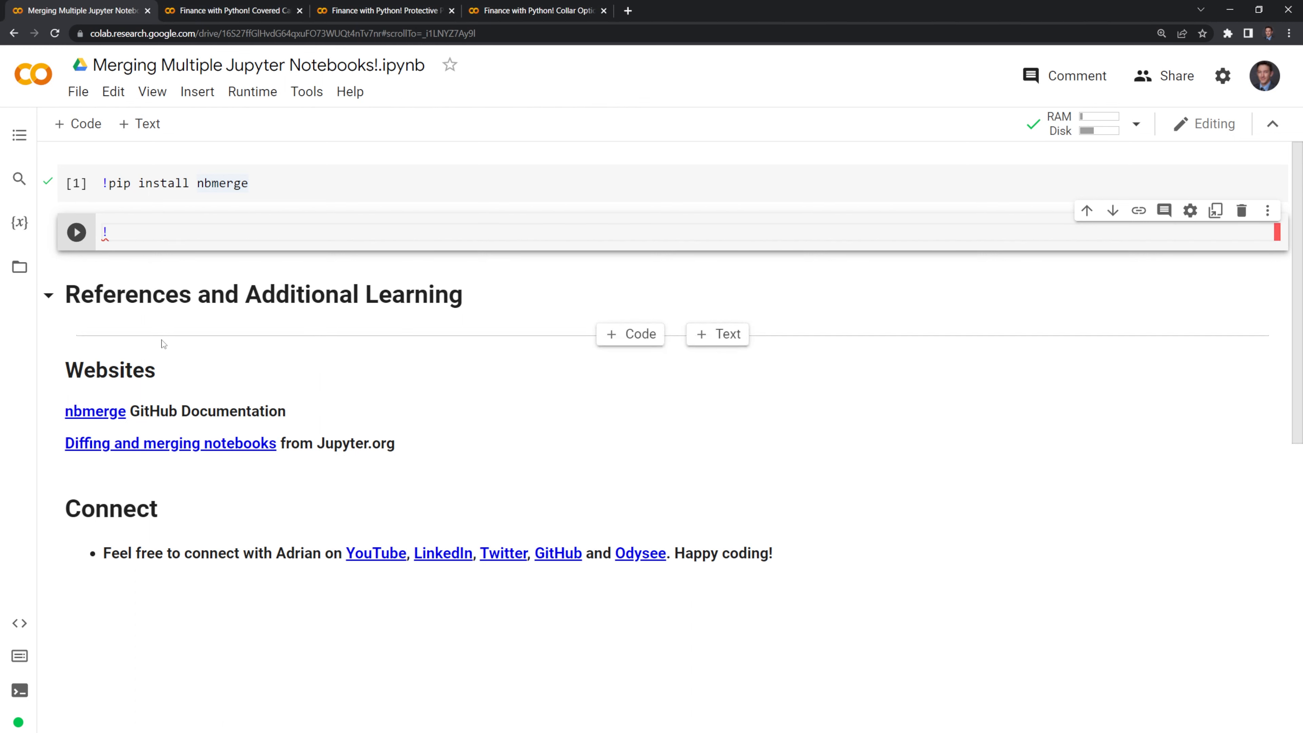
{"action": "type", "text": "nb"}
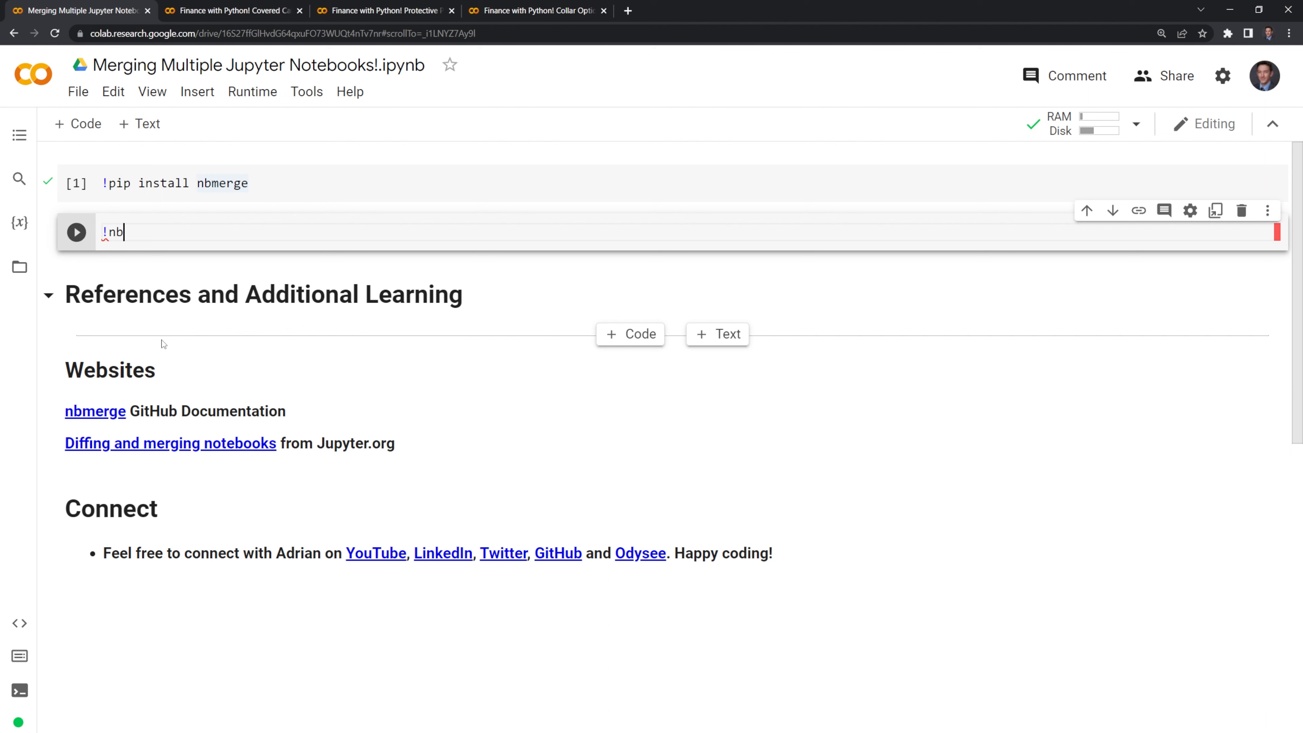
{"action": "type", "text": "merge"}
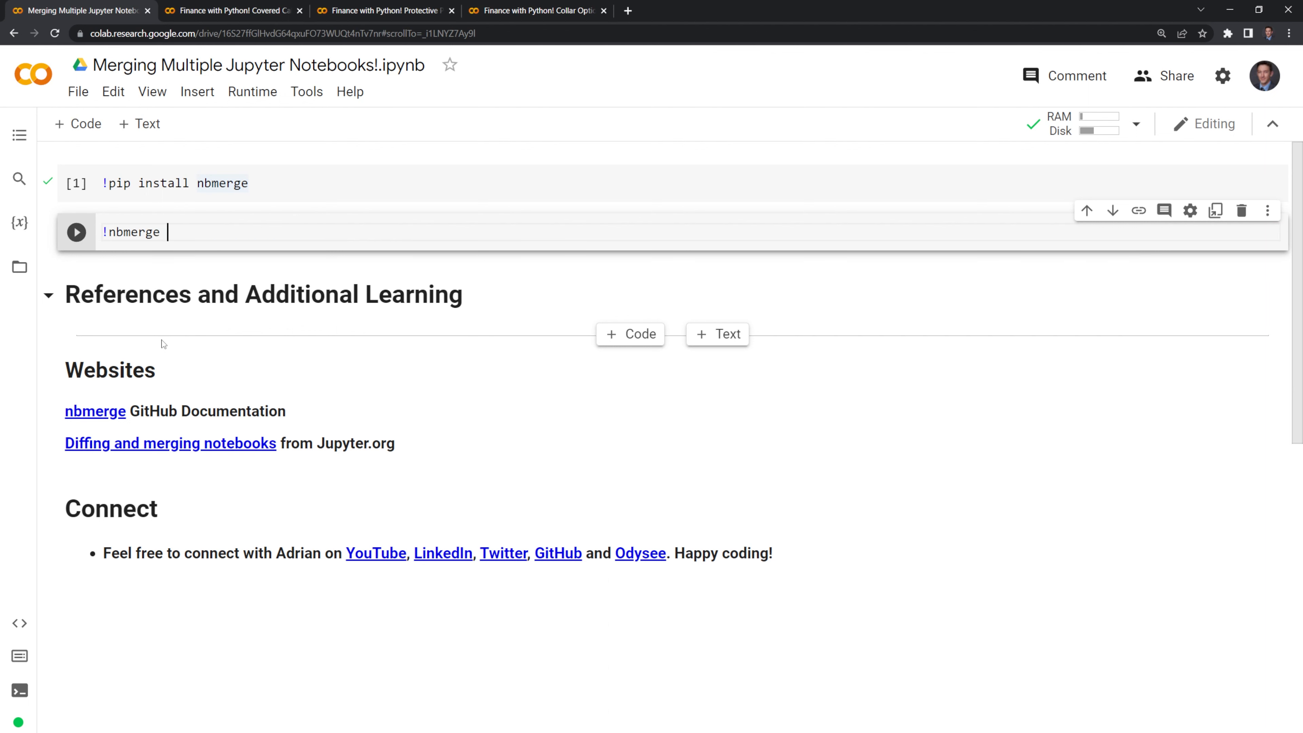
{"action": "type", "text": "covered_call.ipynb protective_put.ipynb collar.ipynb"}
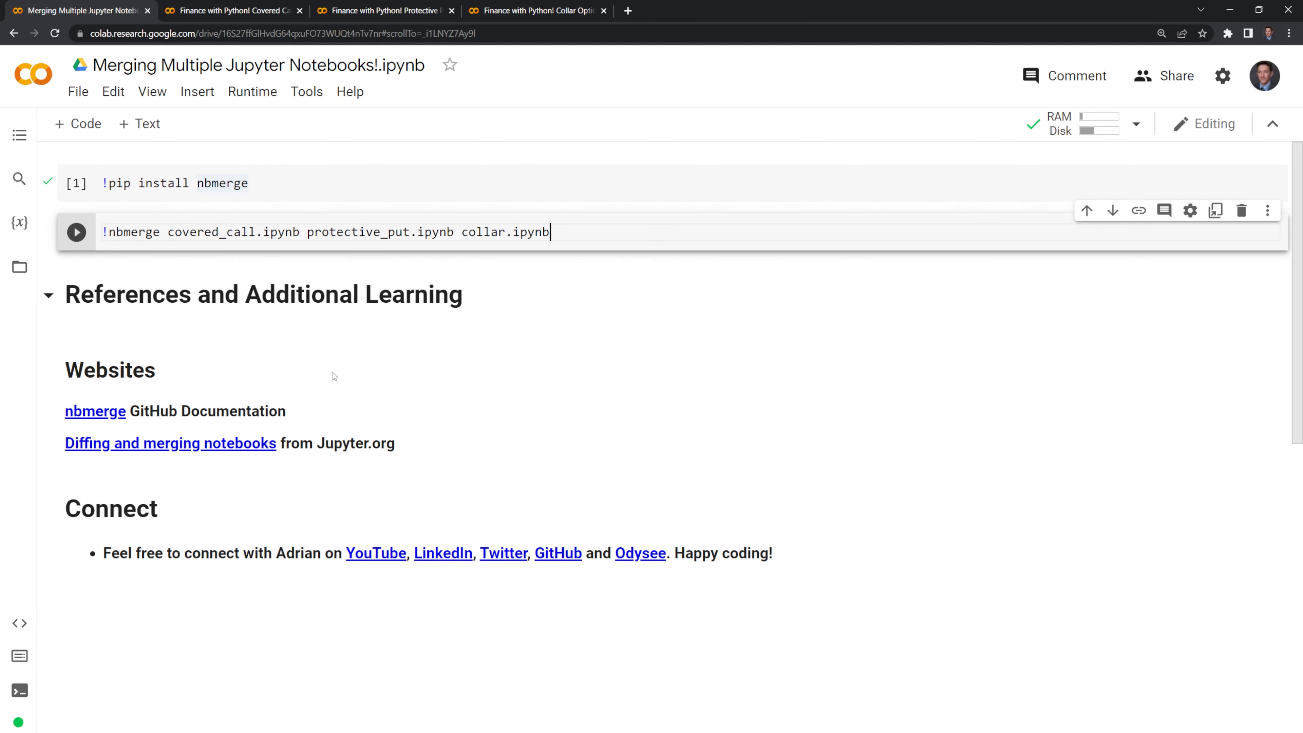
{"action": "mouse_move", "coordinate": [519, 406]}
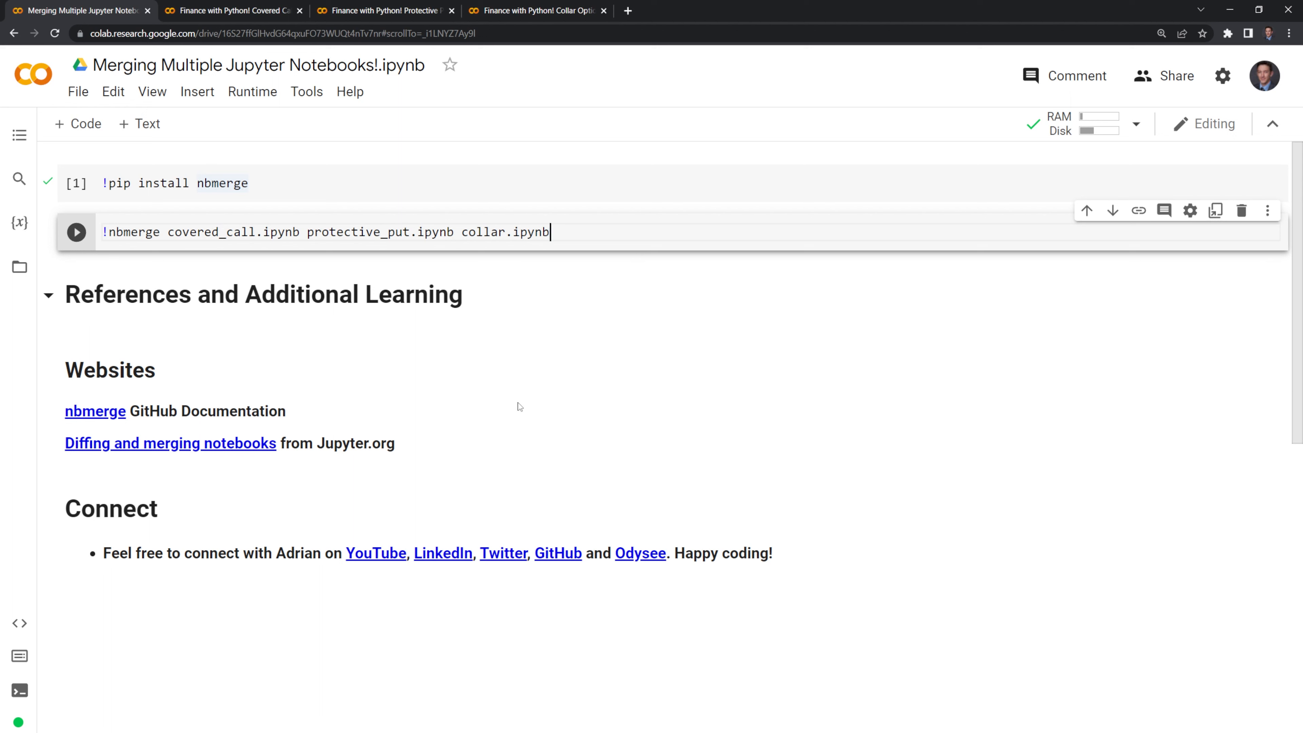
{"action": "type", "text": ">"}
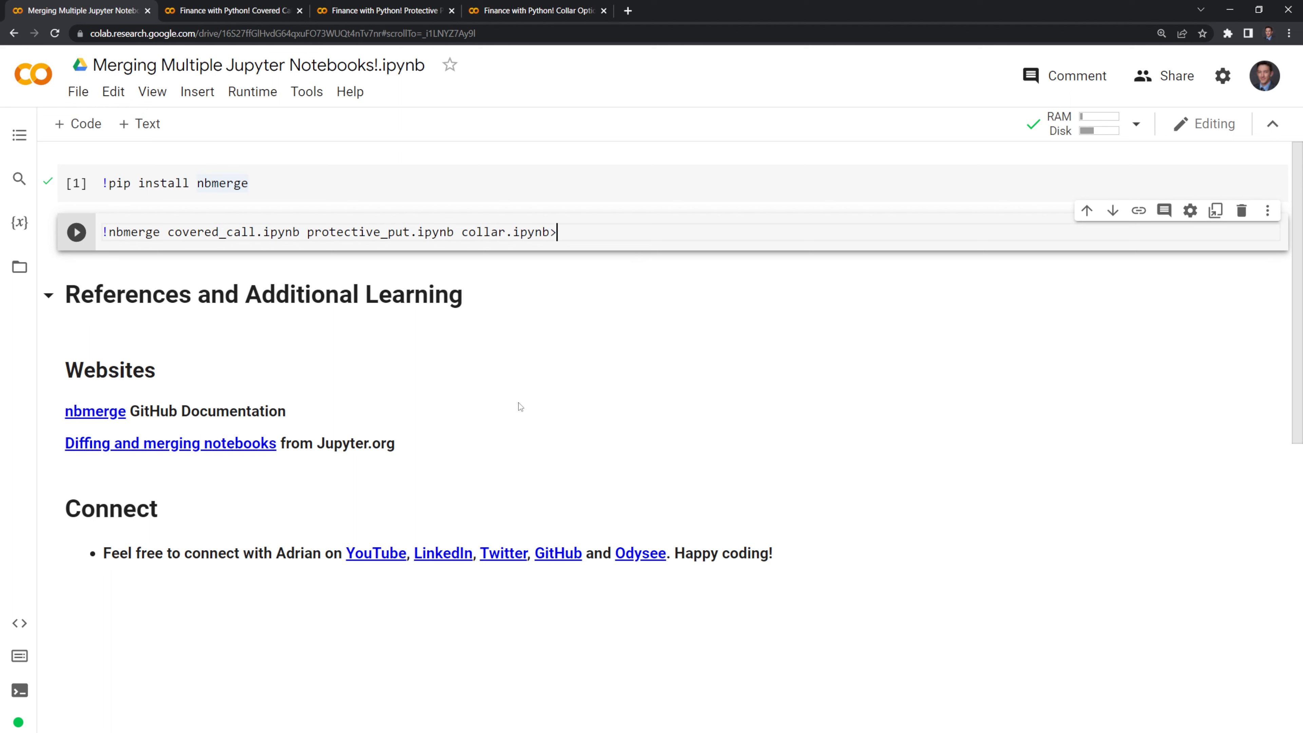
{"action": "type", "text": "\" \""}
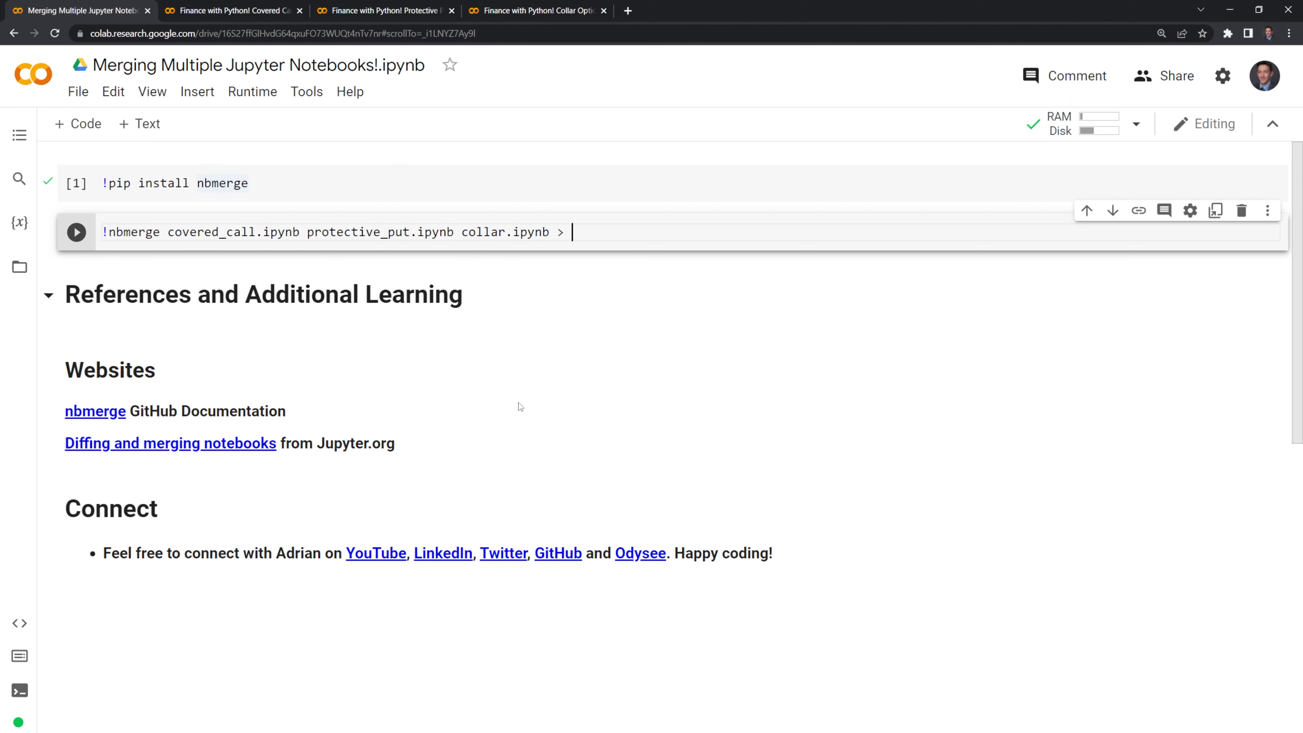
{"action": "type", "text": "merge_"}
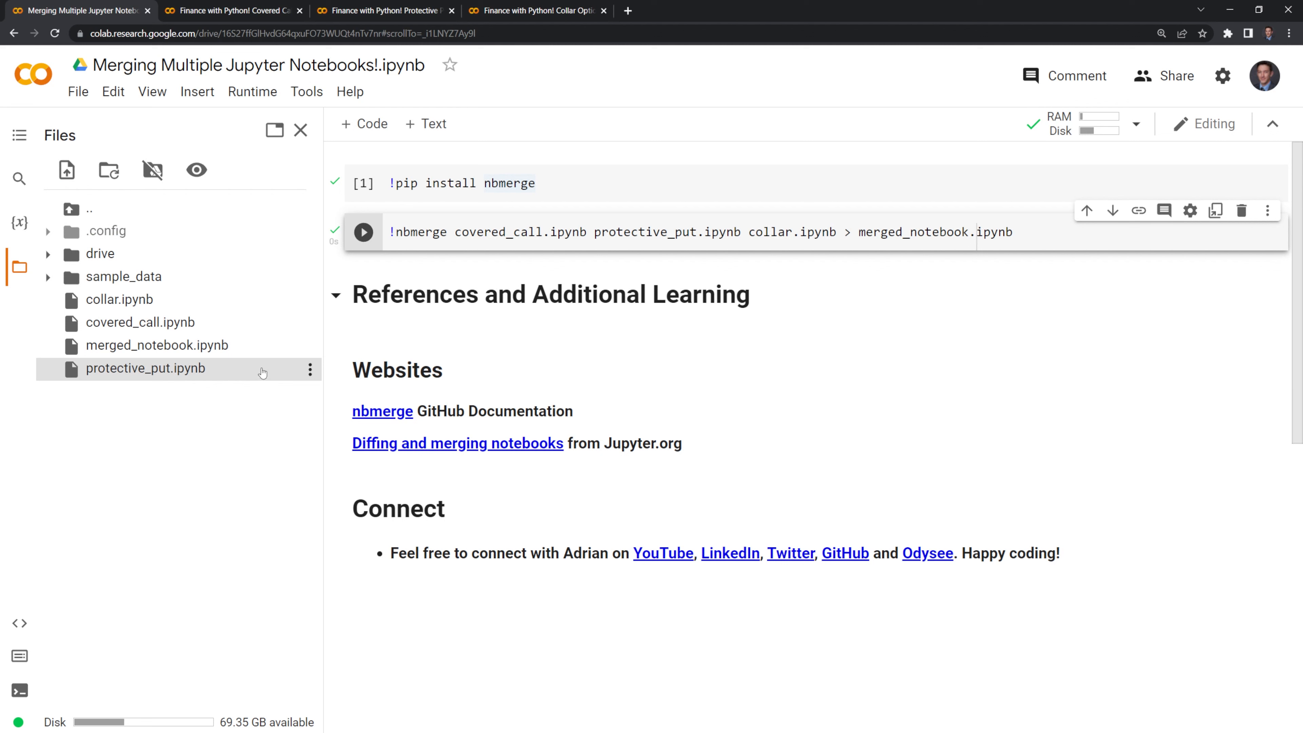
{"action": "mouse_move", "coordinate": [332, 370]}
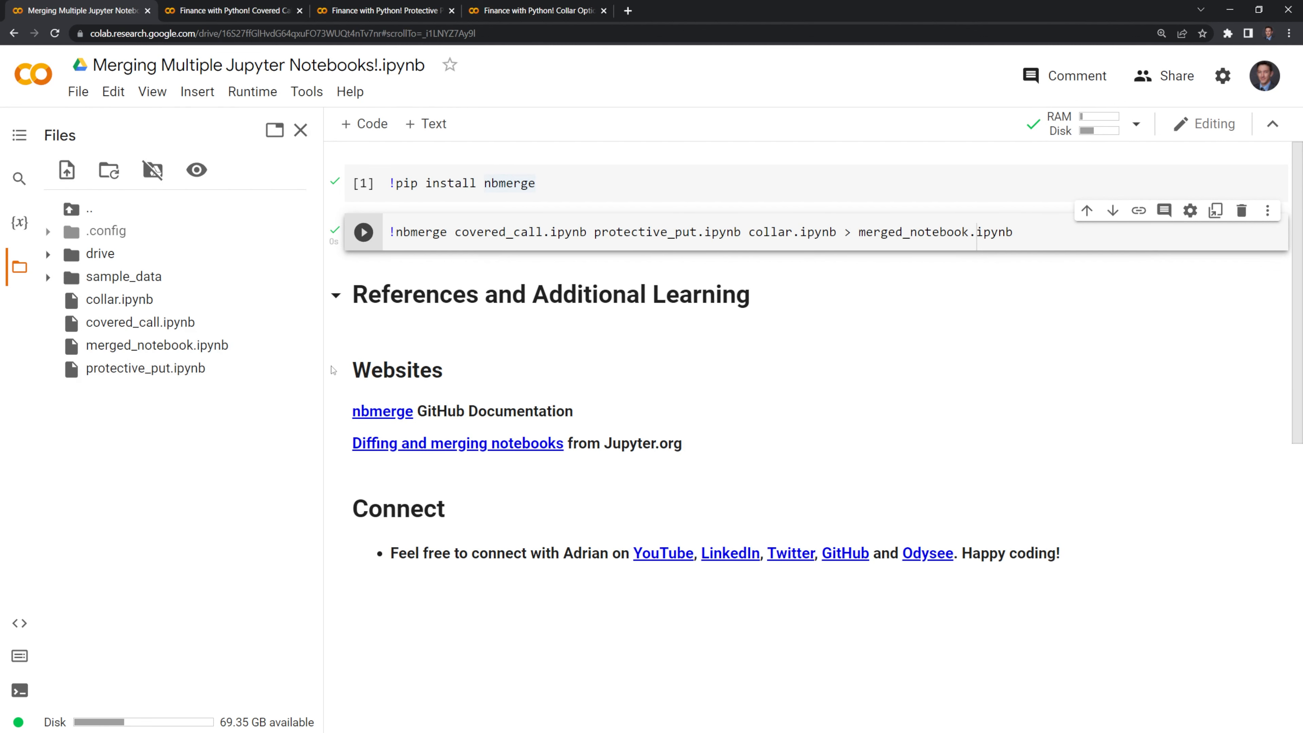
Download merged_notebook.ipynb from the session Files sidebar.
{"action": "right_click", "coordinate": [156, 345]}
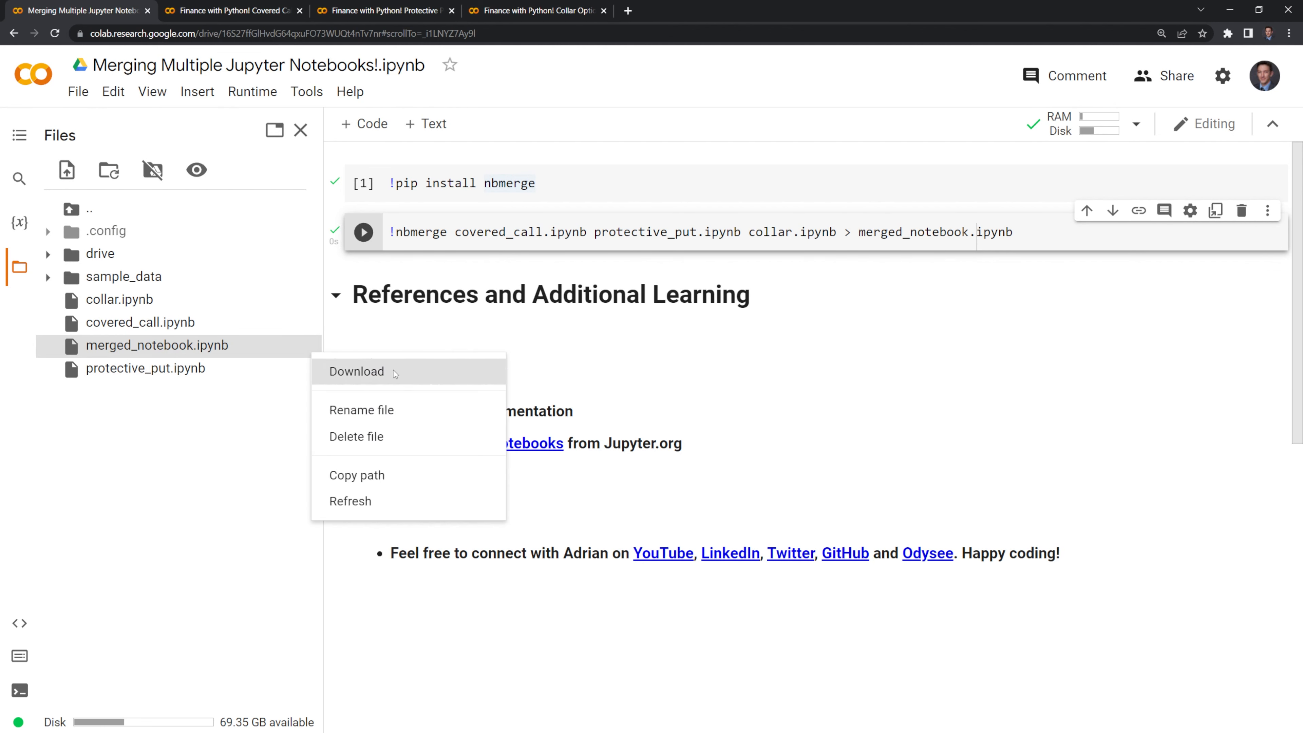
{"action": "left_click", "coordinate": [300, 131]}
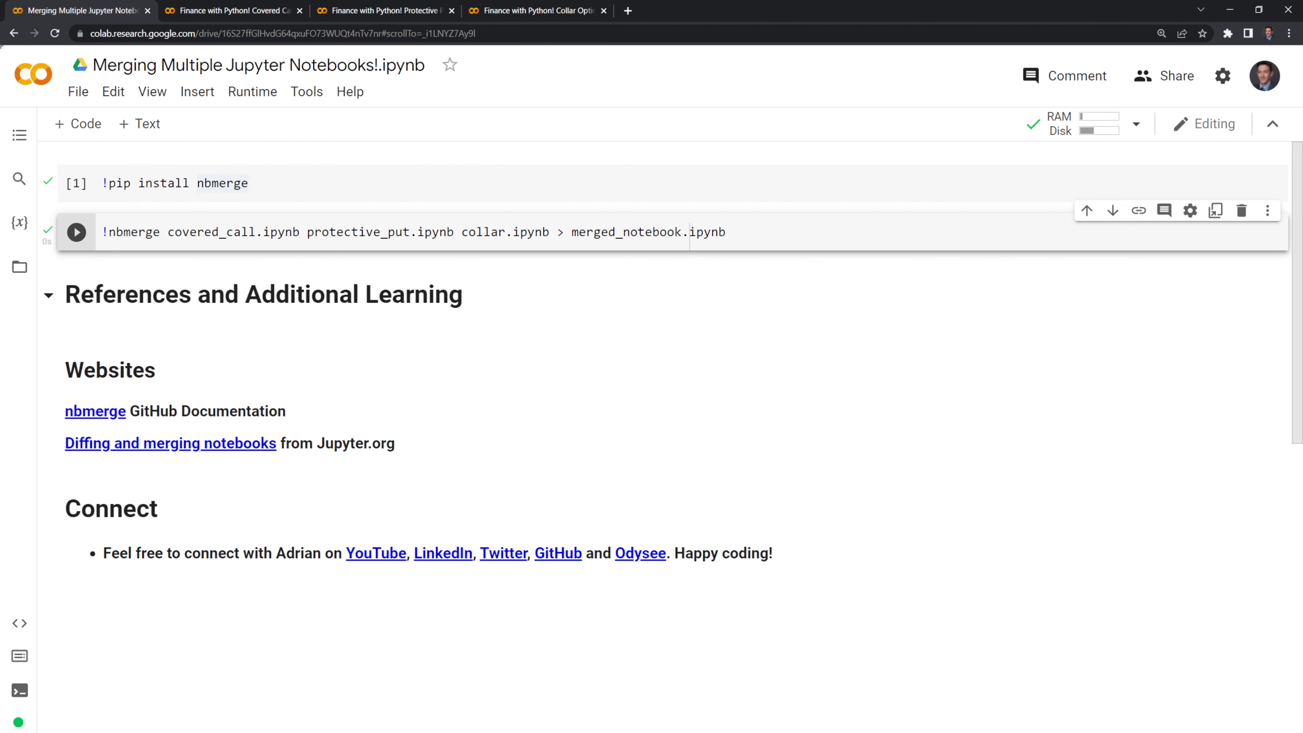
Upload merged_notebook.ipynb, scroll through it and check its Table of contents outline.
{"action": "left_click", "coordinate": [77, 92]}
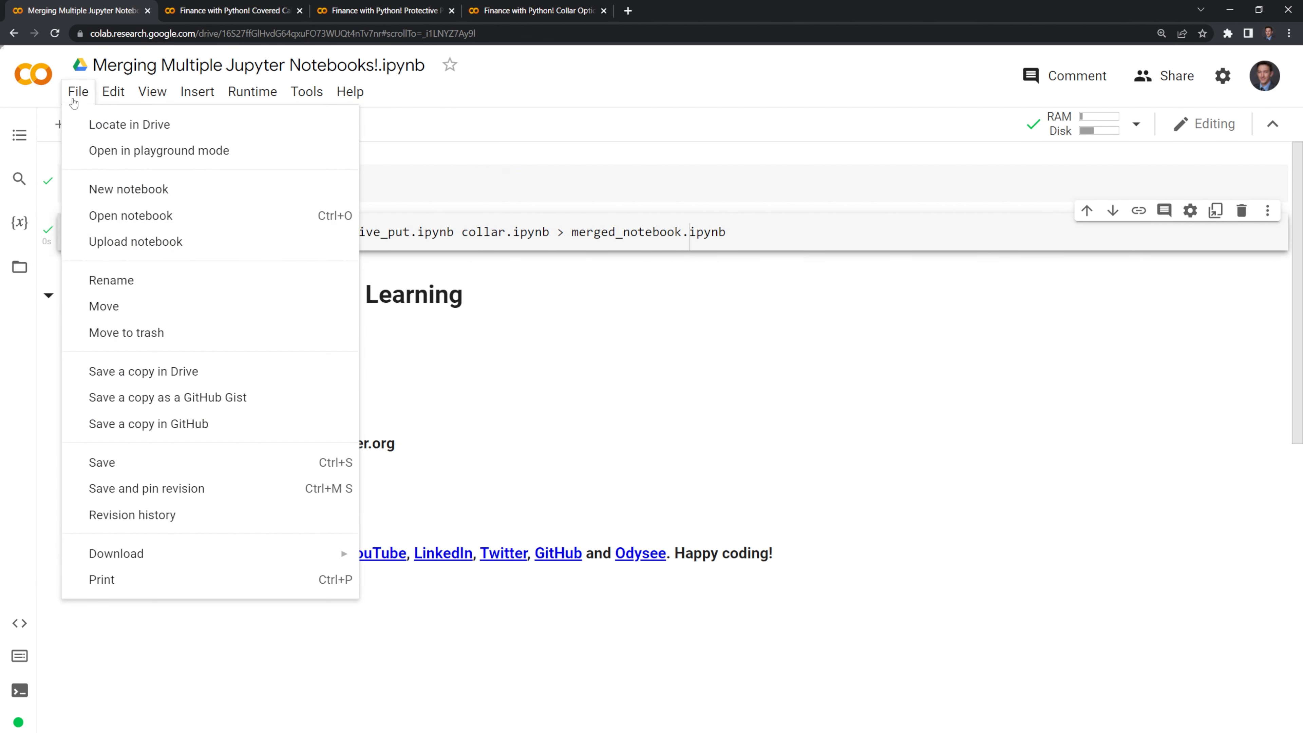
{"action": "mouse_move", "coordinate": [38, 414]}
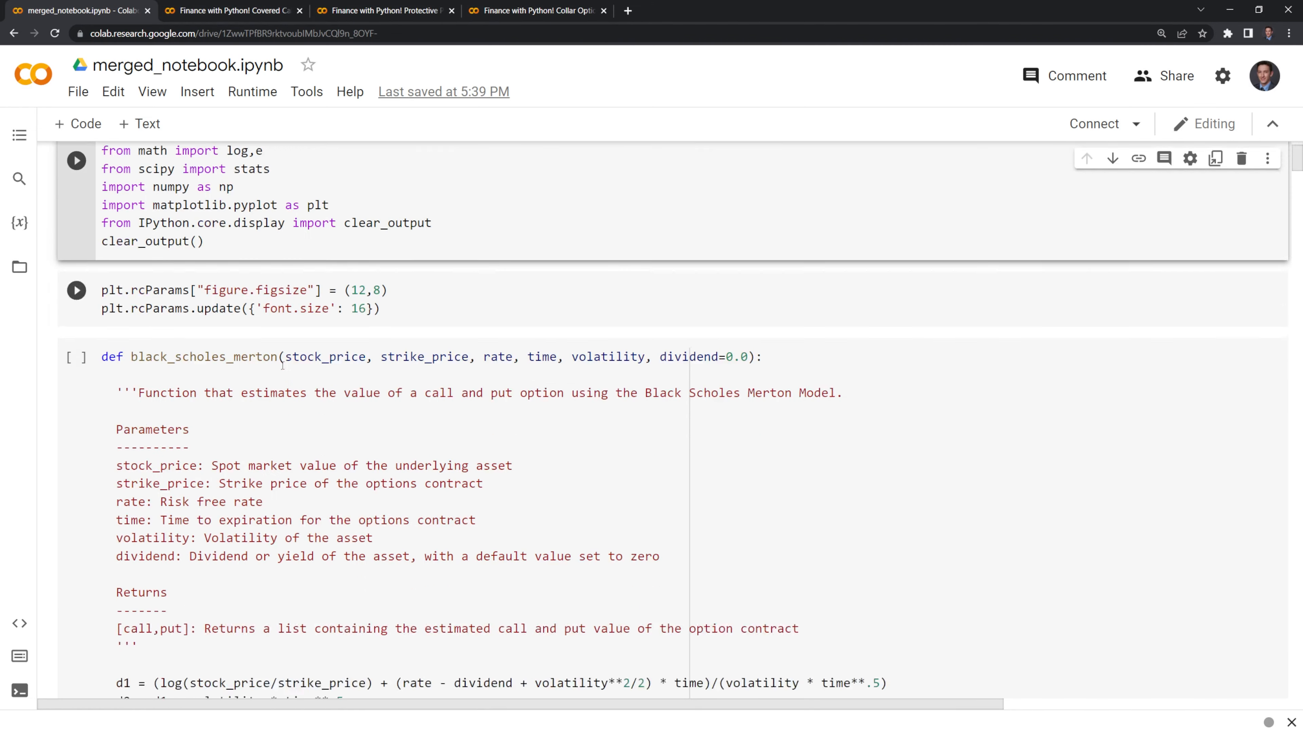
{"action": "scroll", "scroll_direction": "down", "scroll_amount": 3}
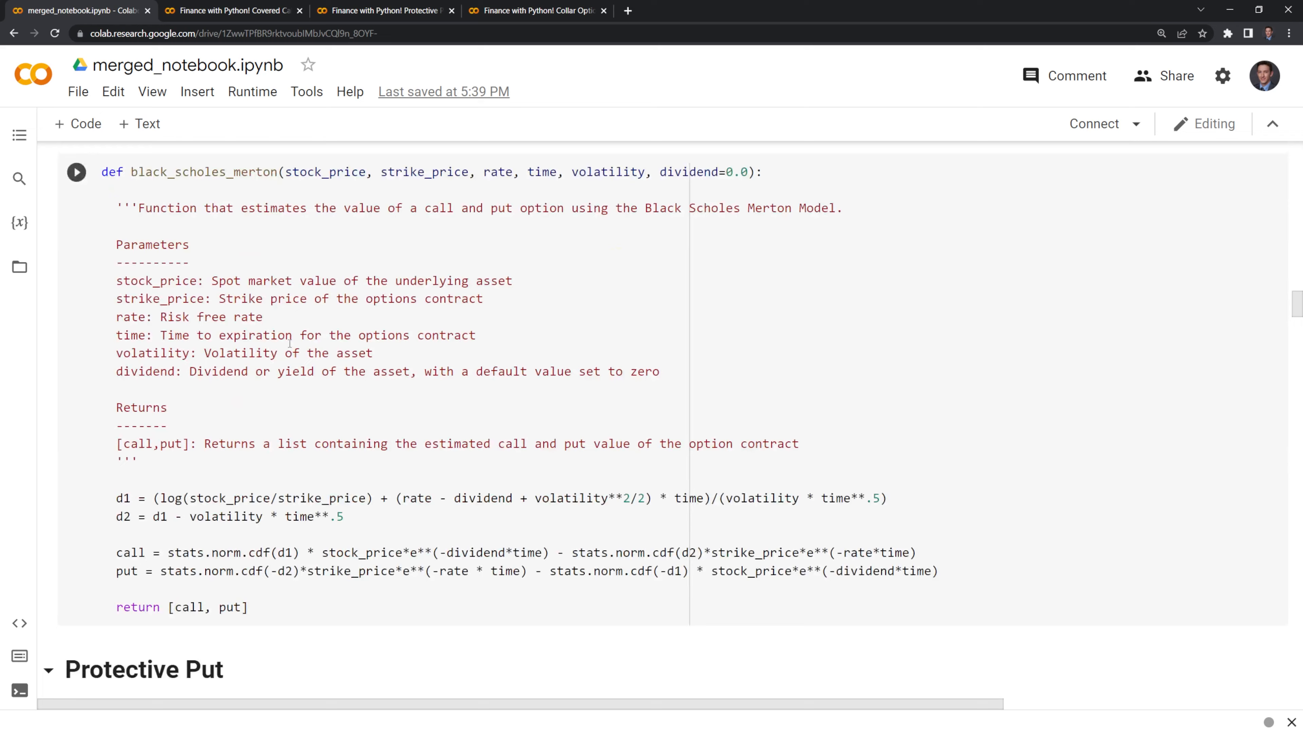
{"action": "scroll", "scroll_direction": "down", "scroll_amount": 3}
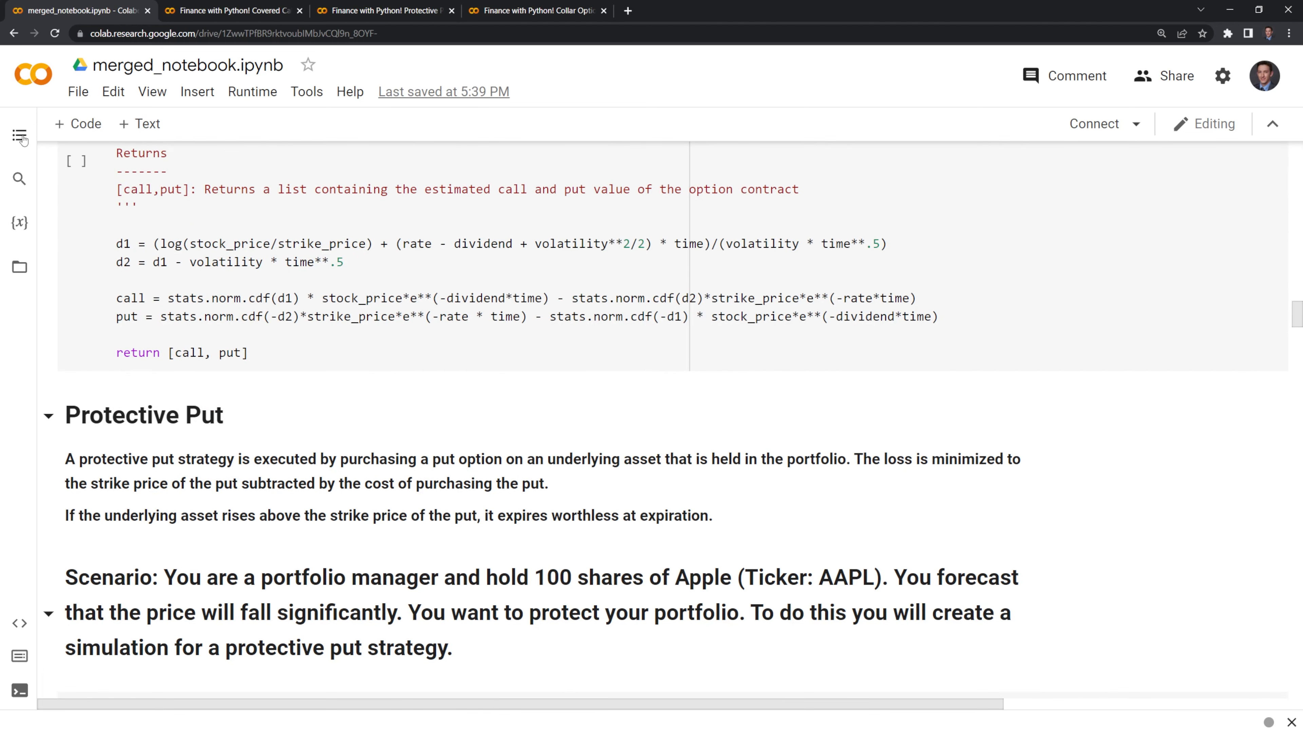
{"action": "left_click", "coordinate": [19, 136]}
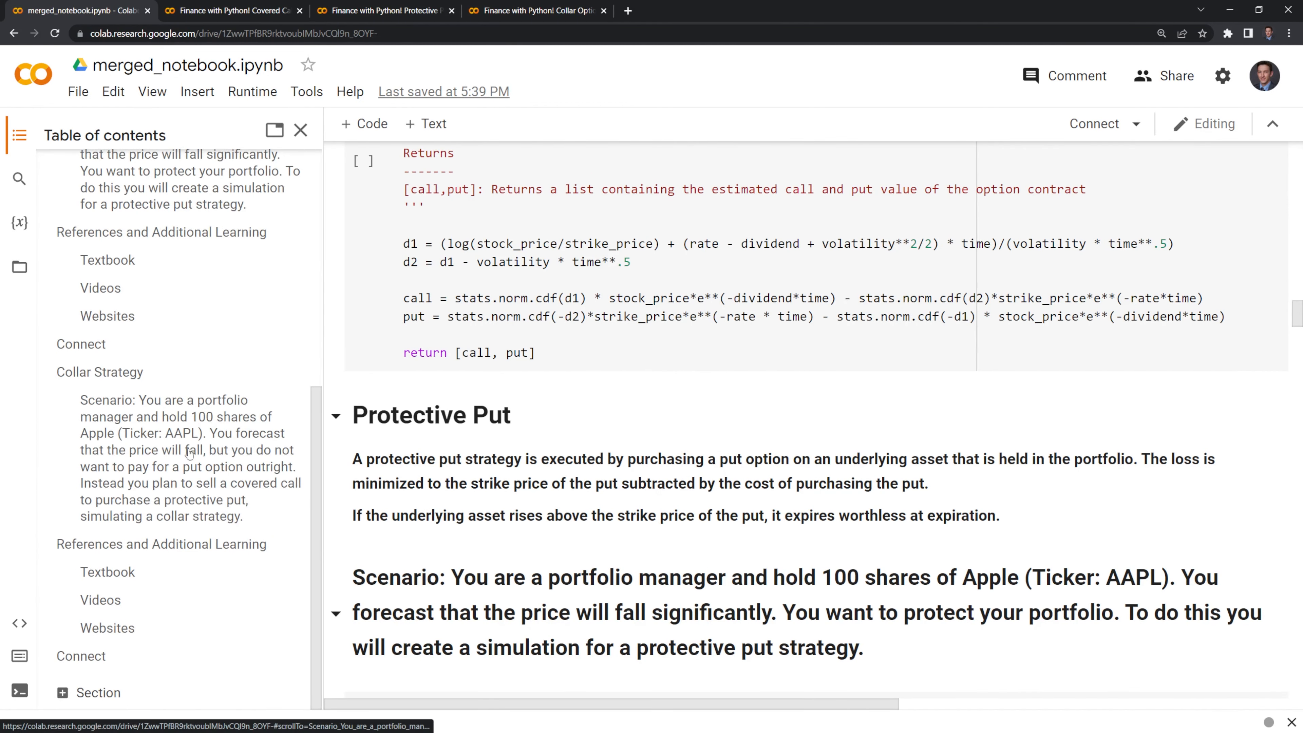
{"action": "mouse_move", "coordinate": [158, 536]}
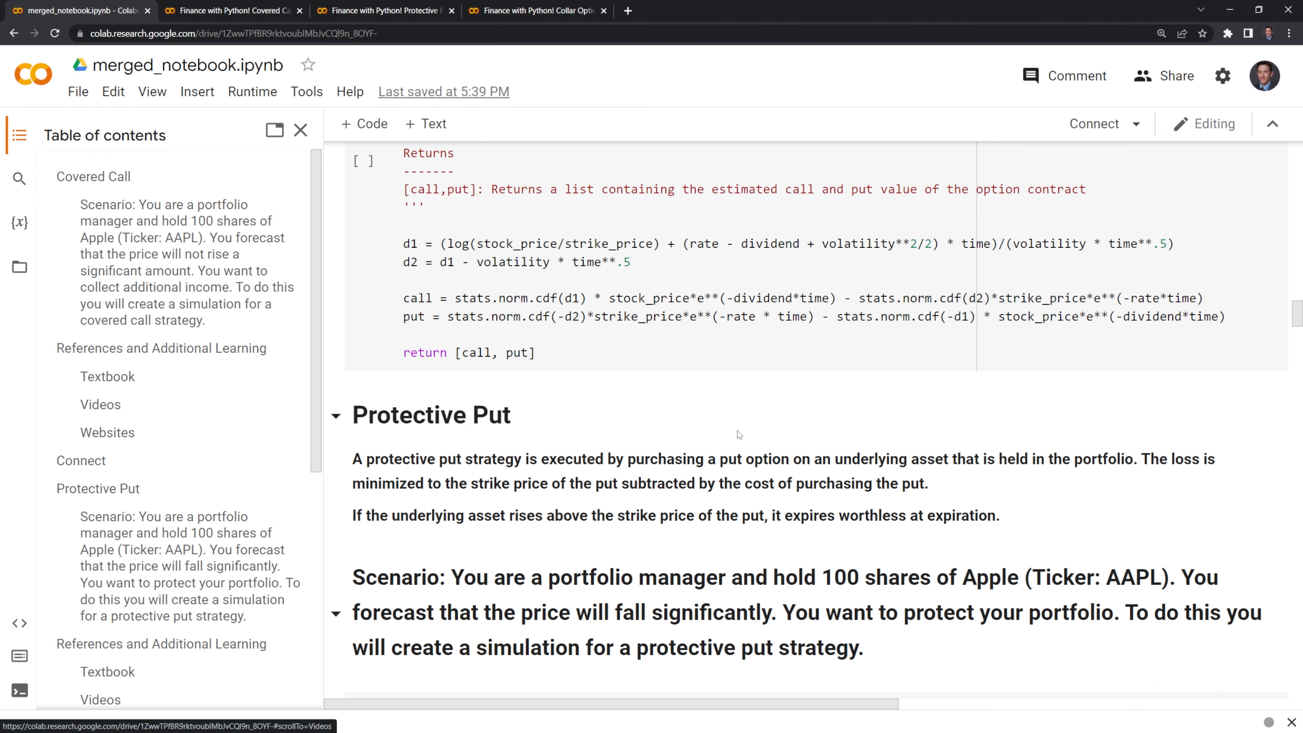
{"action": "left_click", "coordinate": [14, 33]}
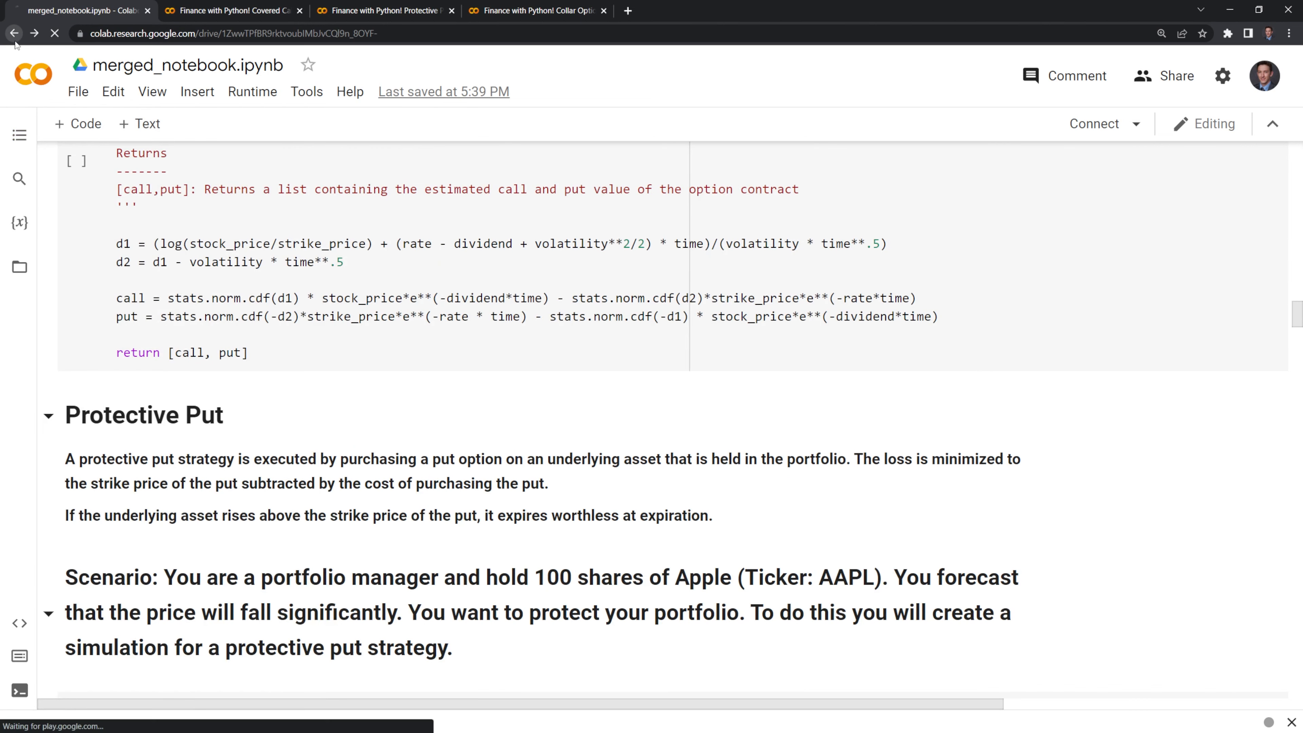